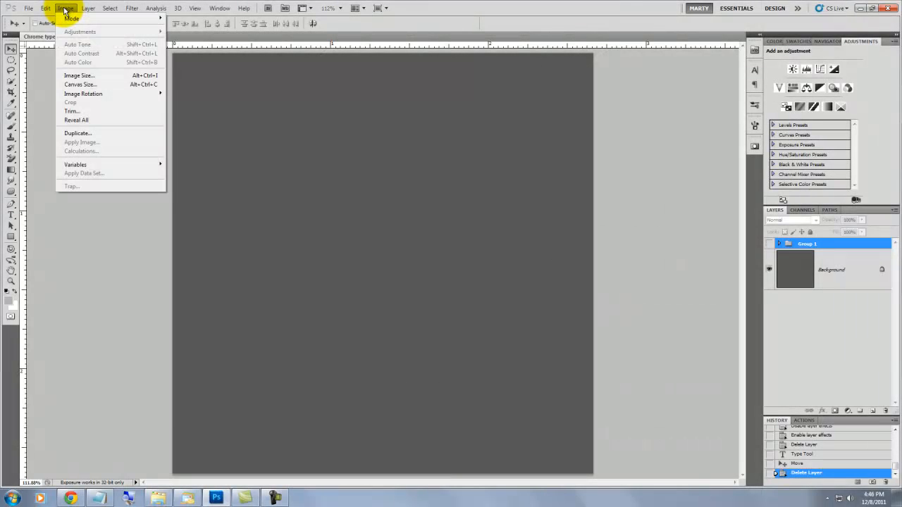
Confirm the document is 800 by 800 px at 300 pixels/inch in Image Size
{"action": "left_click", "coordinate": [79, 76]}
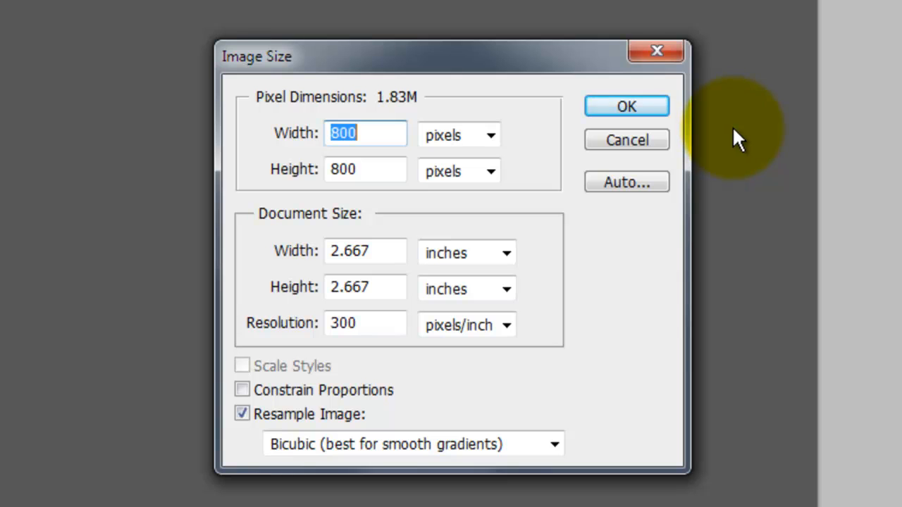
{"action": "mouse_move", "coordinate": [625, 105]}
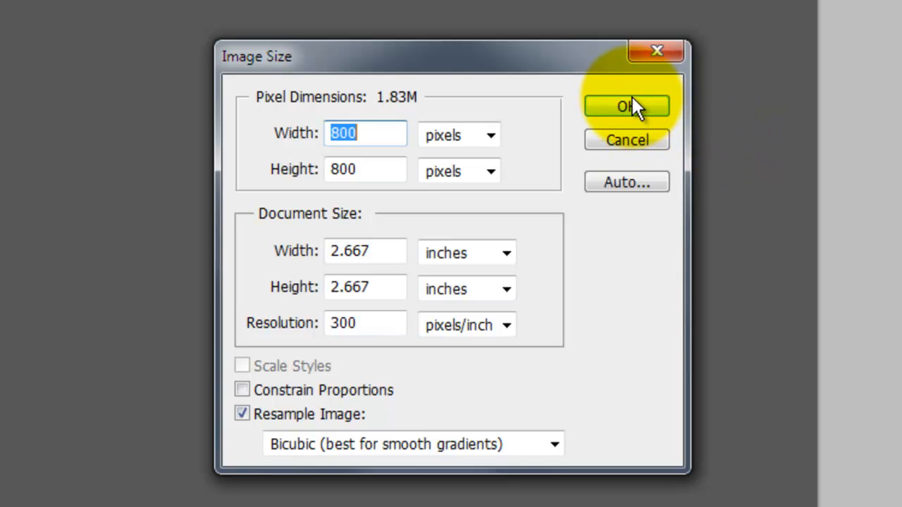
Activate the Type tool and set KaiserzeitGotisch Regular at 199 pt in the Character panel
{"action": "left_click", "coordinate": [626, 106]}
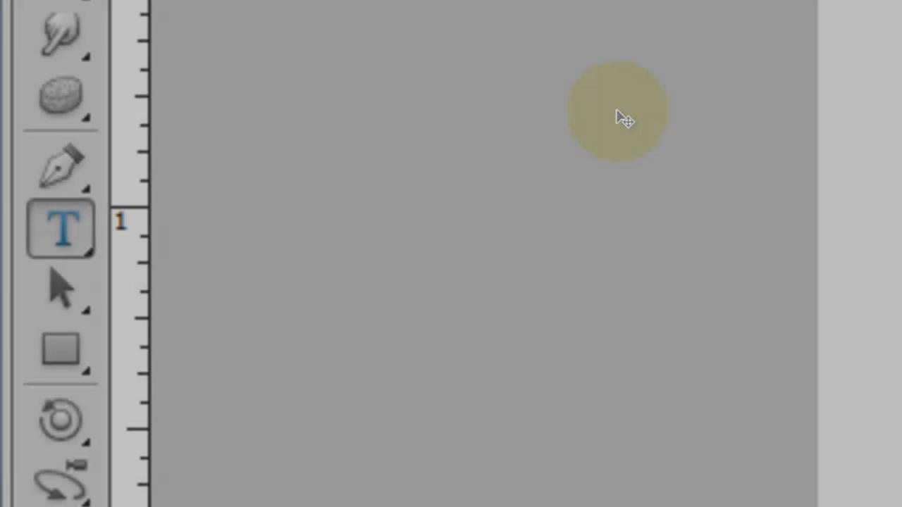
{"action": "left_click", "coordinate": [60, 229]}
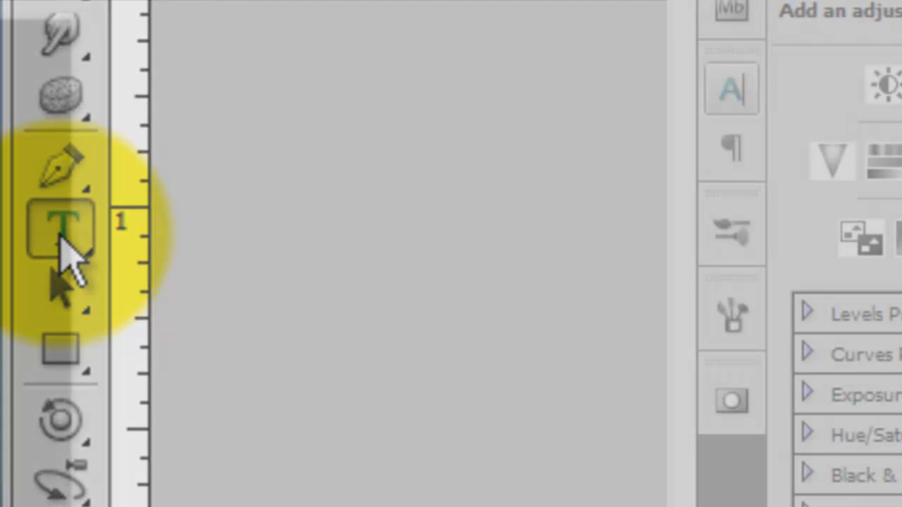
{"action": "left_click", "coordinate": [730, 88]}
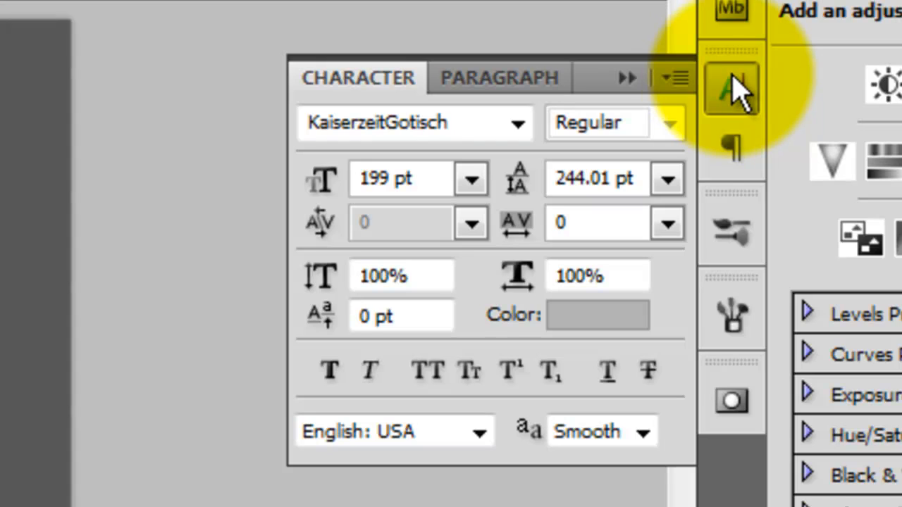
{"action": "mouse_move", "coordinate": [735, 96]}
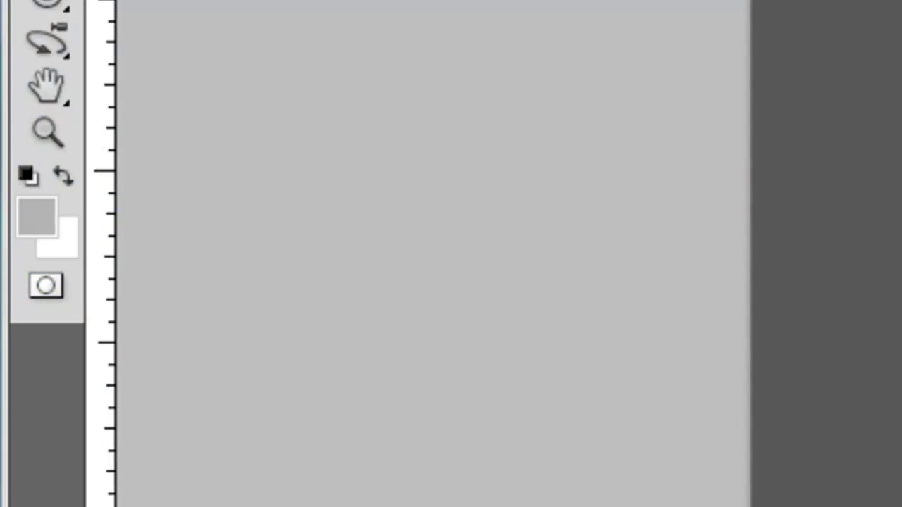
Set the foreground colour to light gray with H 0, S 0, B 70
{"action": "left_click", "coordinate": [34, 214]}
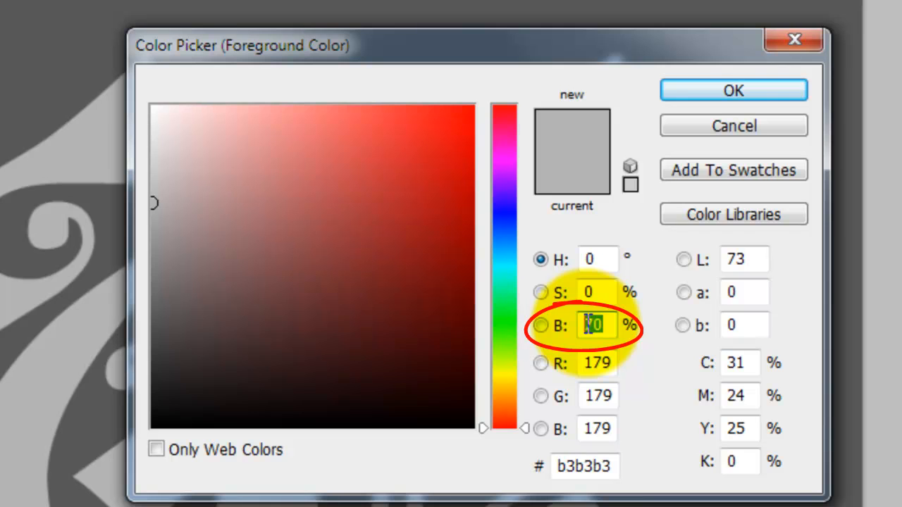
{"action": "type", "text": "70"}
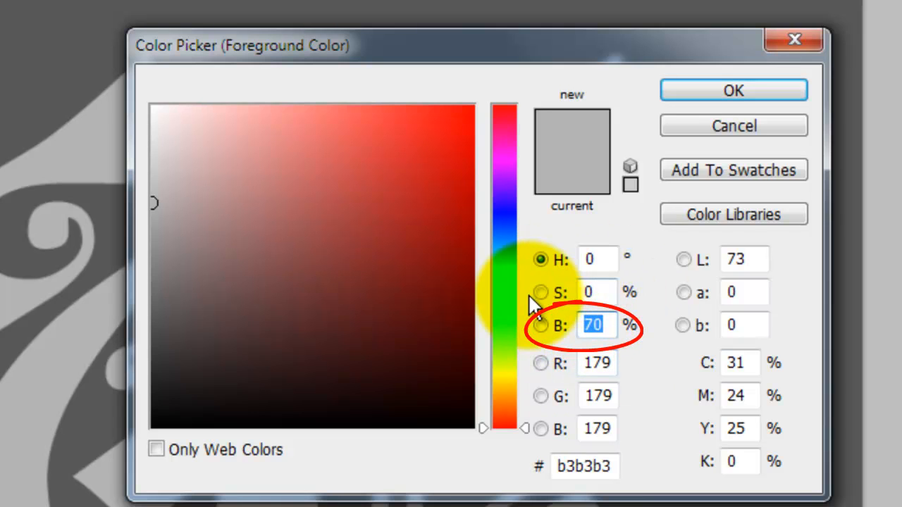
{"action": "left_click", "coordinate": [732, 90]}
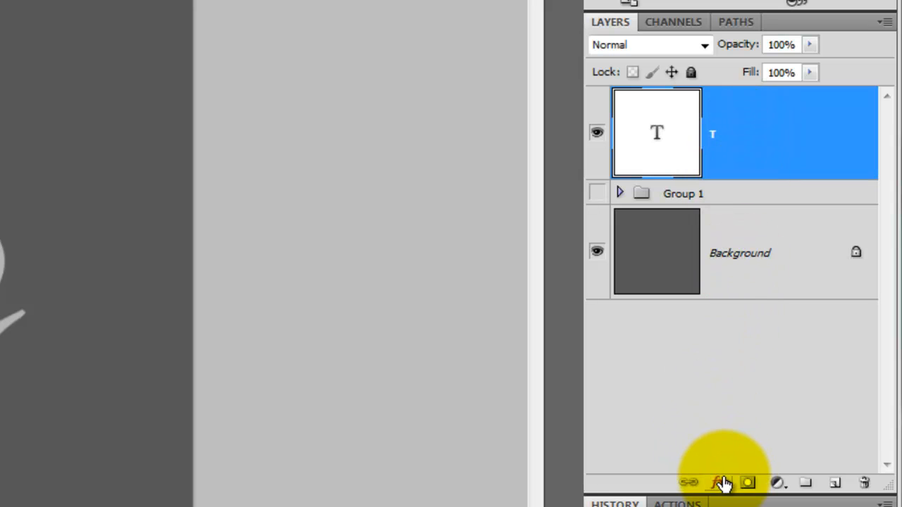
Apply Bevel and Emboss to the T with Depth 600%, Size 40 px, Soften 5 px
{"action": "left_click", "coordinate": [717, 482]}
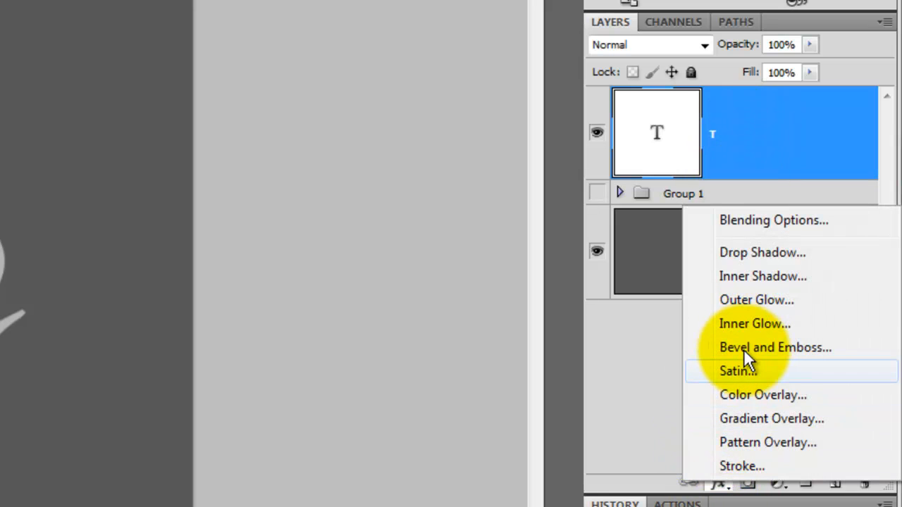
{"action": "left_click", "coordinate": [775, 346]}
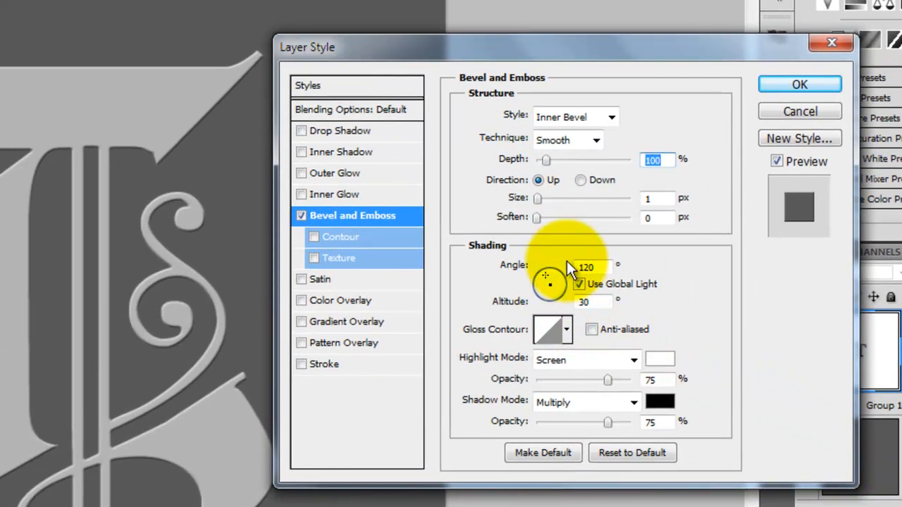
{"action": "mouse_move", "coordinate": [617, 152]}
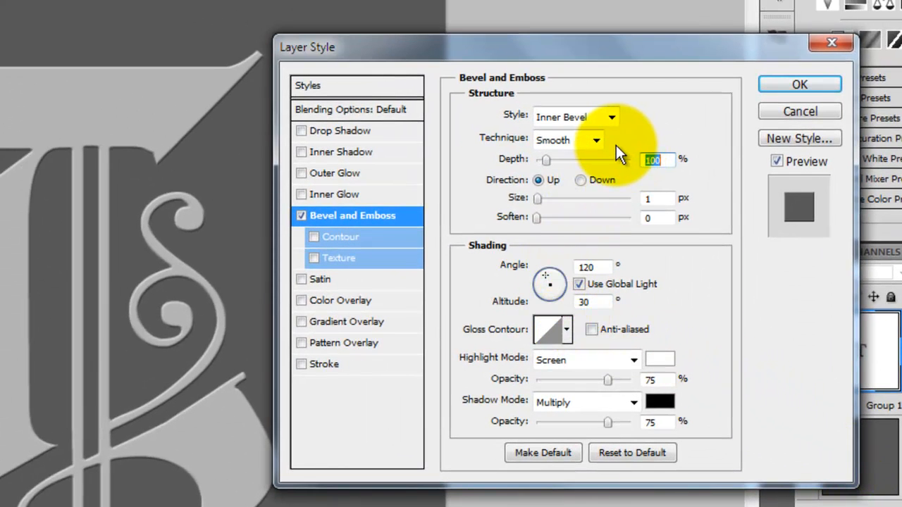
{"action": "mouse_move", "coordinate": [609, 156]}
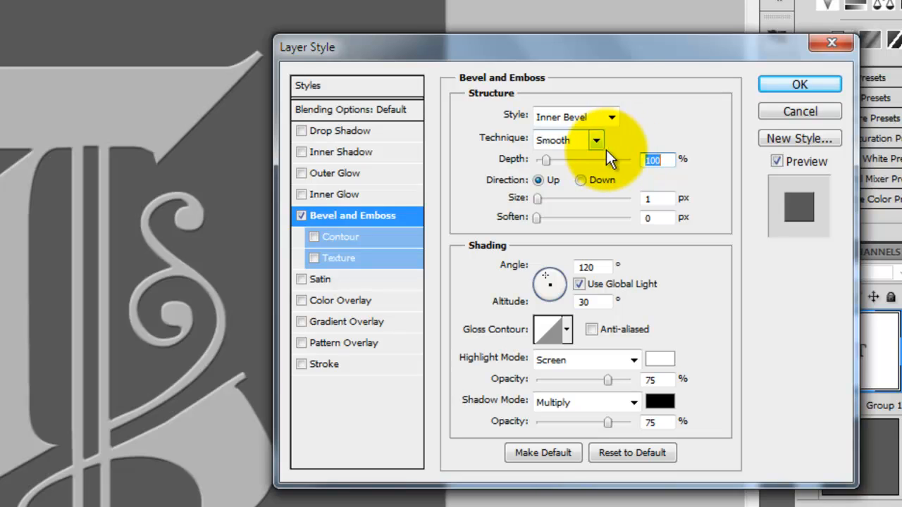
{"action": "left_click_drag", "start_coordinate": [544, 160], "coordinate": [595, 160]}
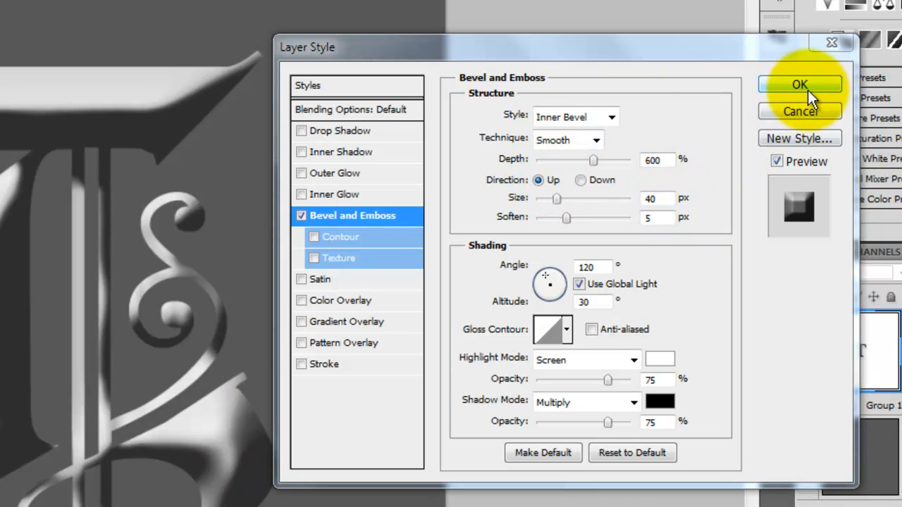
{"action": "left_click", "coordinate": [800, 84]}
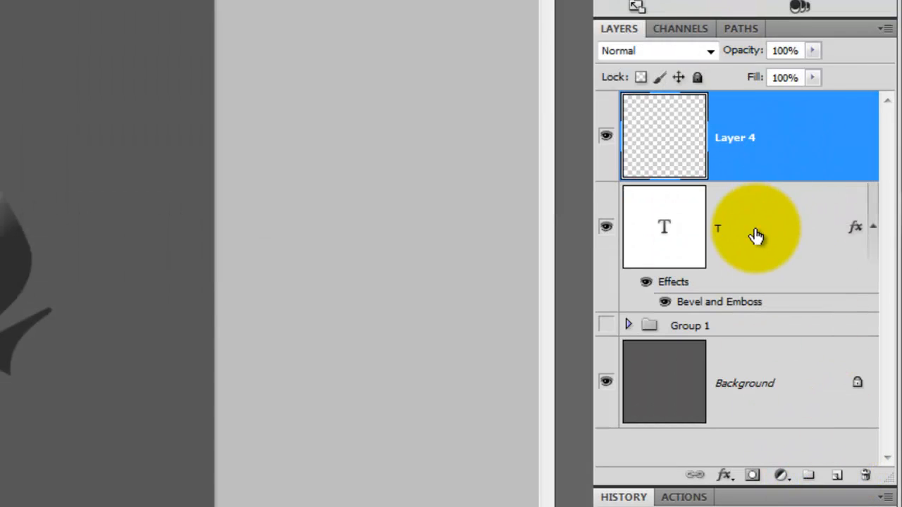
Select the T type layer with Layer 4 and merge them into one pixel layer
{"action": "left_click", "coordinate": [761, 225]}
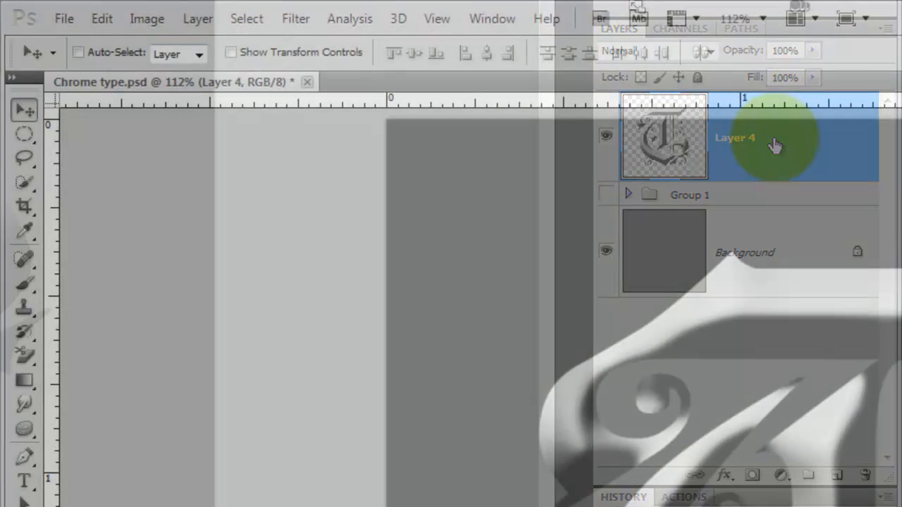
Shape a Curves S-wave: raise shadows, dip midtones, lift highlights for a chrome sheen
{"action": "left_click", "coordinate": [147, 18]}
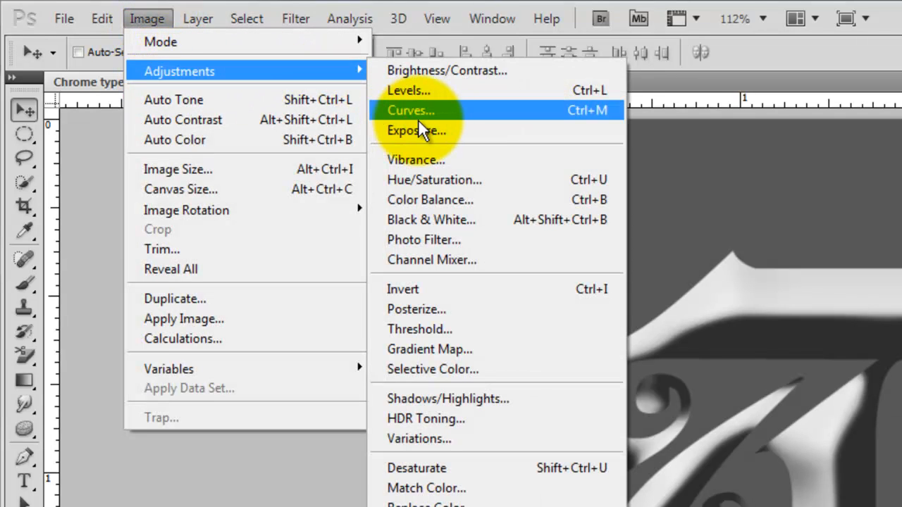
{"action": "left_click", "coordinate": [410, 110]}
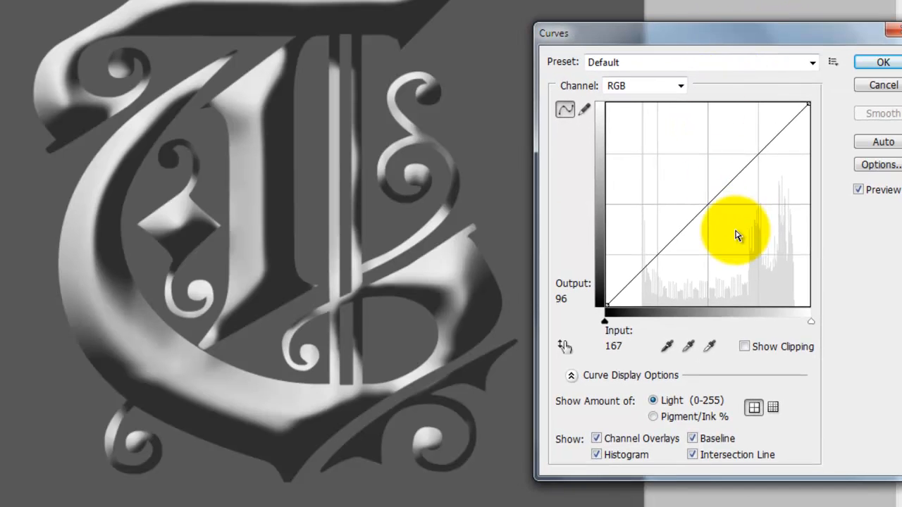
{"action": "mouse_move", "coordinate": [657, 258]}
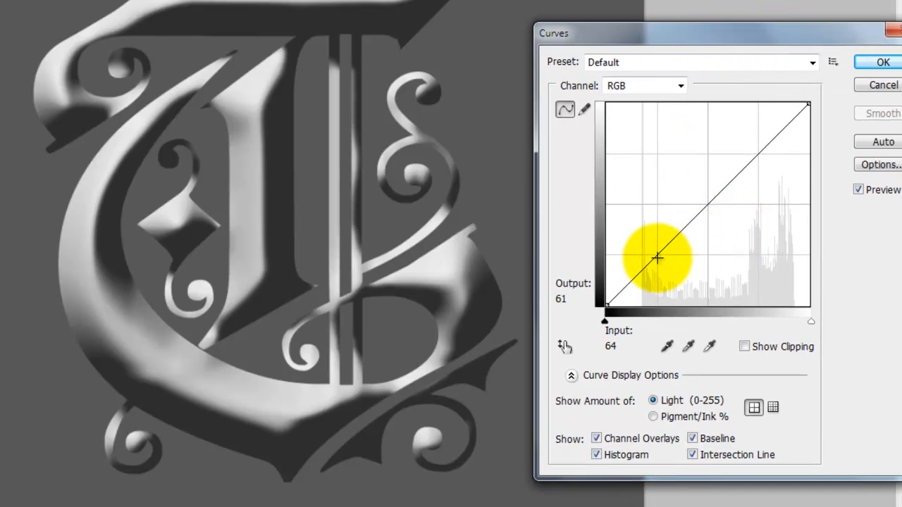
{"action": "left_click_drag", "start_coordinate": [659, 256], "coordinate": [662, 217]}
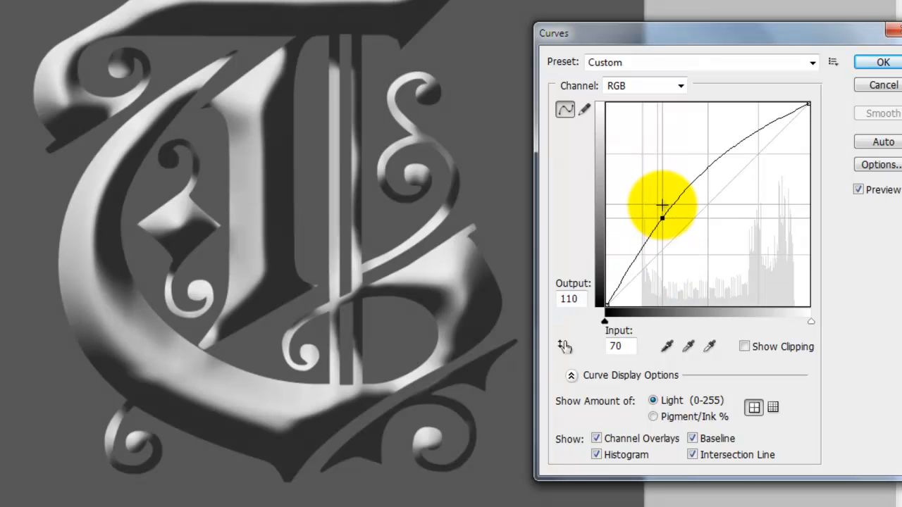
{"action": "left_click_drag", "start_coordinate": [662, 218], "coordinate": [662, 152]}
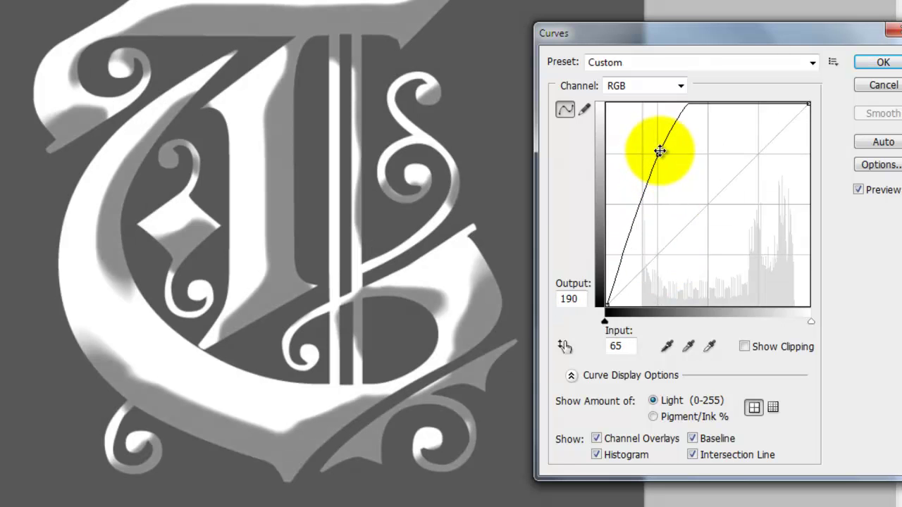
{"action": "left_click_drag", "start_coordinate": [660, 152], "coordinate": [705, 232]}
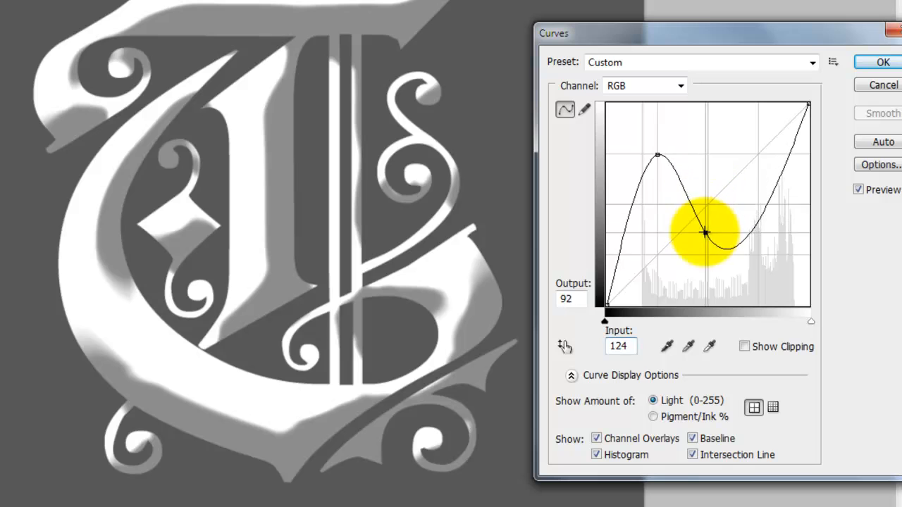
{"action": "left_click_drag", "start_coordinate": [704, 232], "coordinate": [748, 191]}
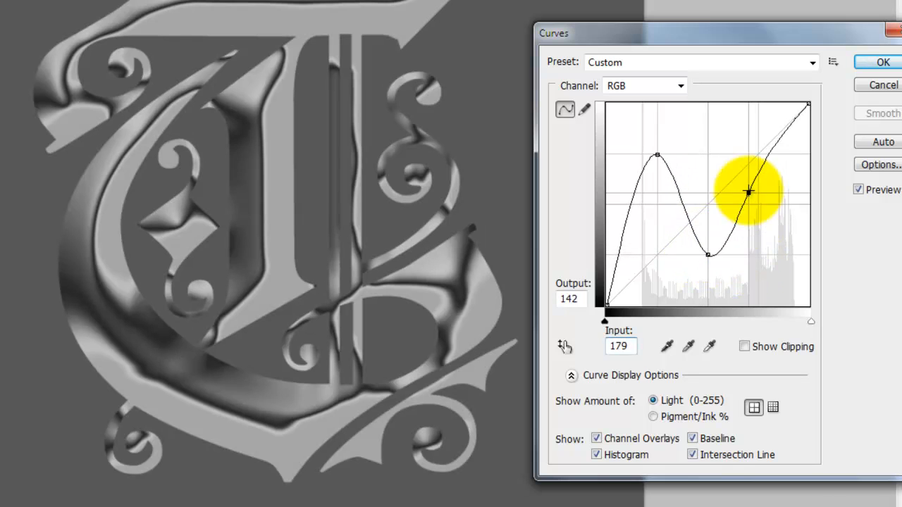
{"action": "left_click_drag", "start_coordinate": [748, 191], "coordinate": [758, 134]}
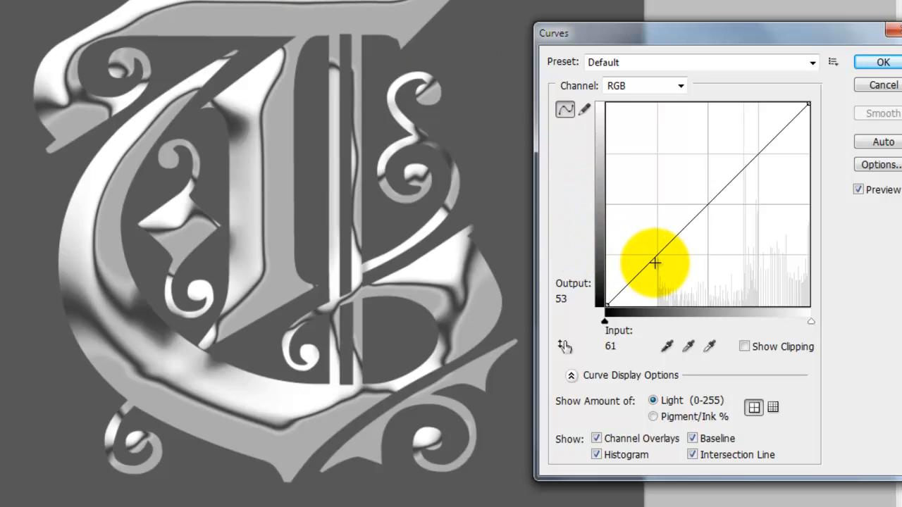
Apply a second wavy Curves pass raising shadows and highlights for stronger shine
{"action": "left_click_drag", "start_coordinate": [656, 263], "coordinate": [661, 257]}
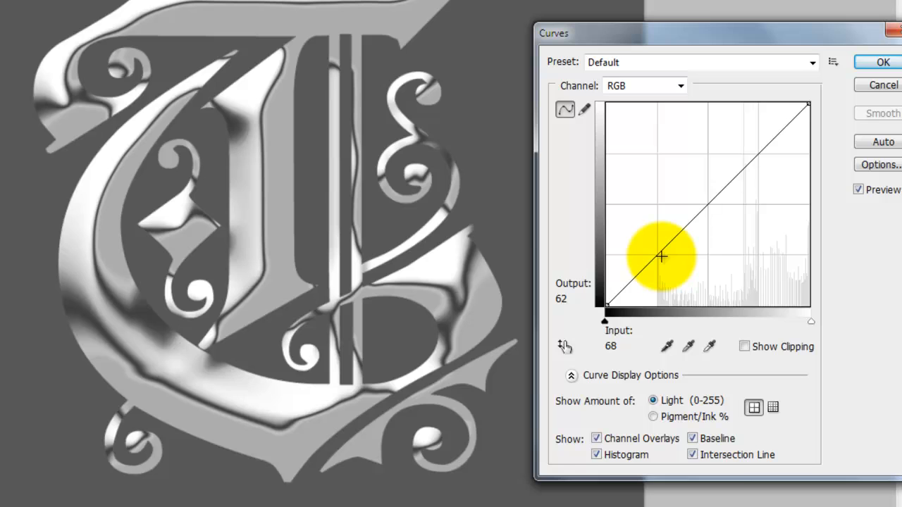
{"action": "left_click_drag", "start_coordinate": [660, 256], "coordinate": [657, 180]}
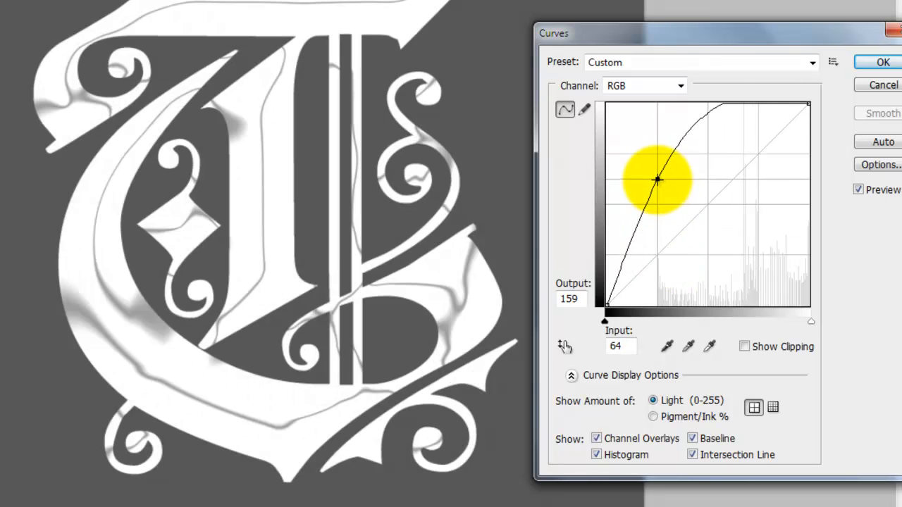
{"action": "left_click_drag", "start_coordinate": [657, 179], "coordinate": [702, 168]}
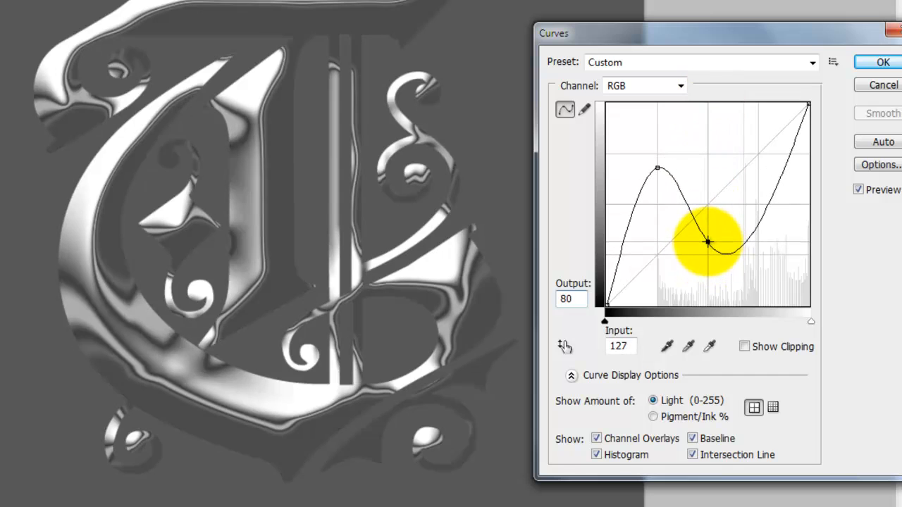
{"action": "left_click_drag", "start_coordinate": [707, 243], "coordinate": [753, 170]}
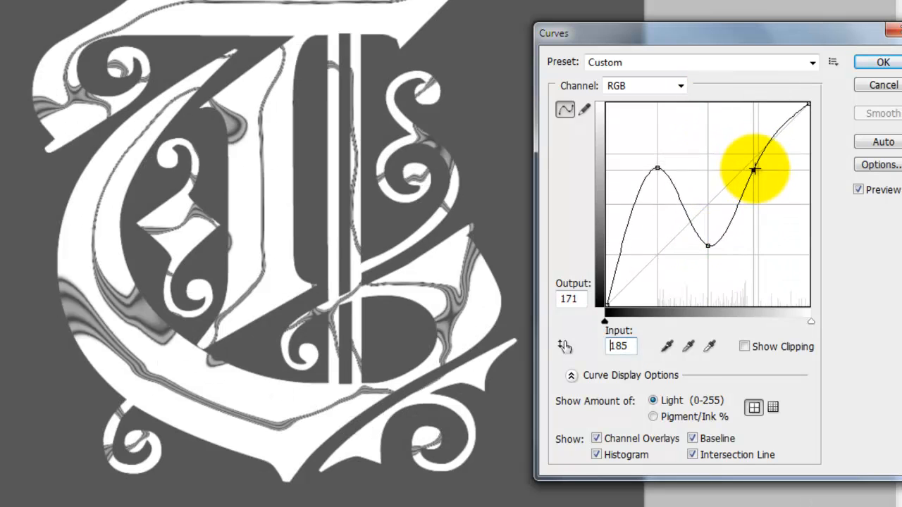
{"action": "left_click_drag", "start_coordinate": [753, 169], "coordinate": [764, 153]}
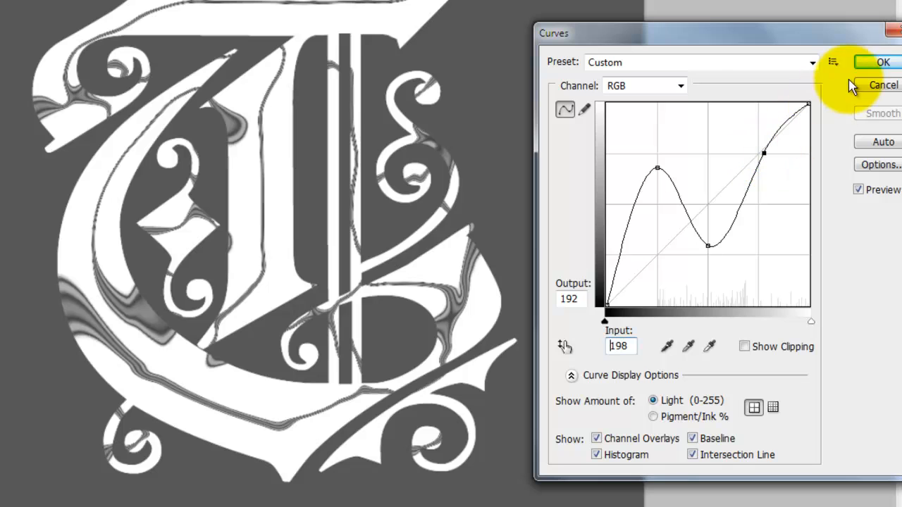
{"action": "left_click", "coordinate": [882, 62]}
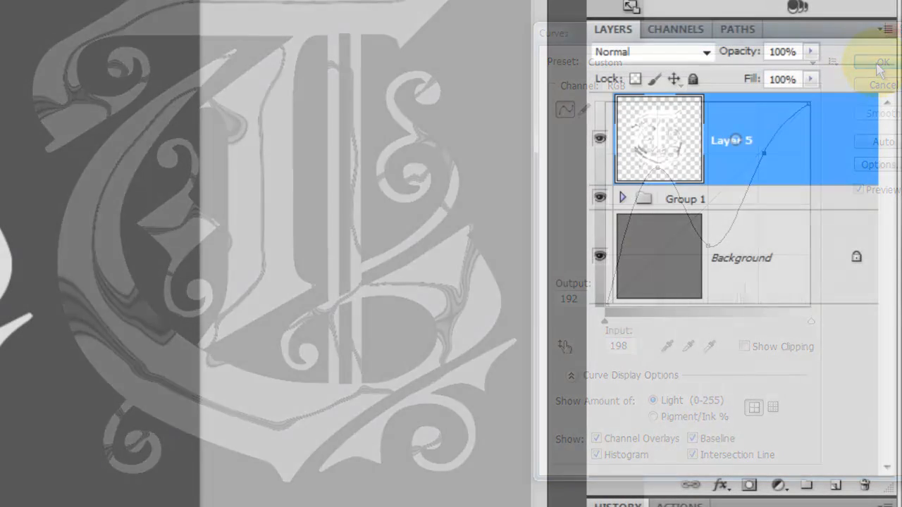
{"action": "left_click", "coordinate": [882, 62]}
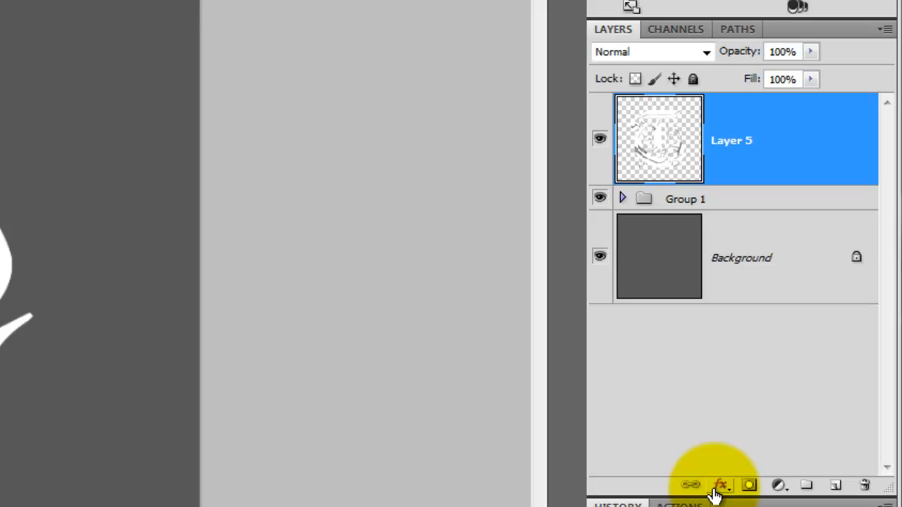
Add an Inner Glow to Layer 5 with Screen blend, Softer technique and size 10
{"action": "left_click", "coordinate": [721, 485]}
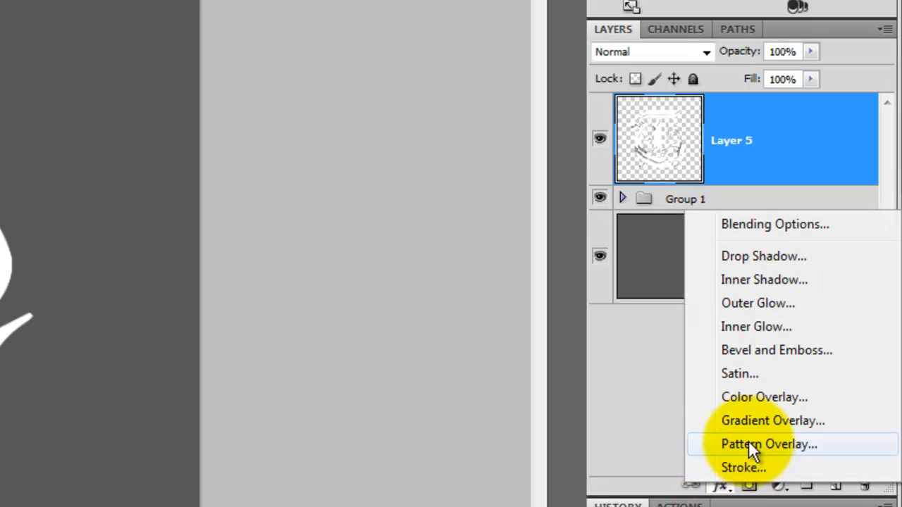
{"action": "left_click", "coordinate": [756, 327]}
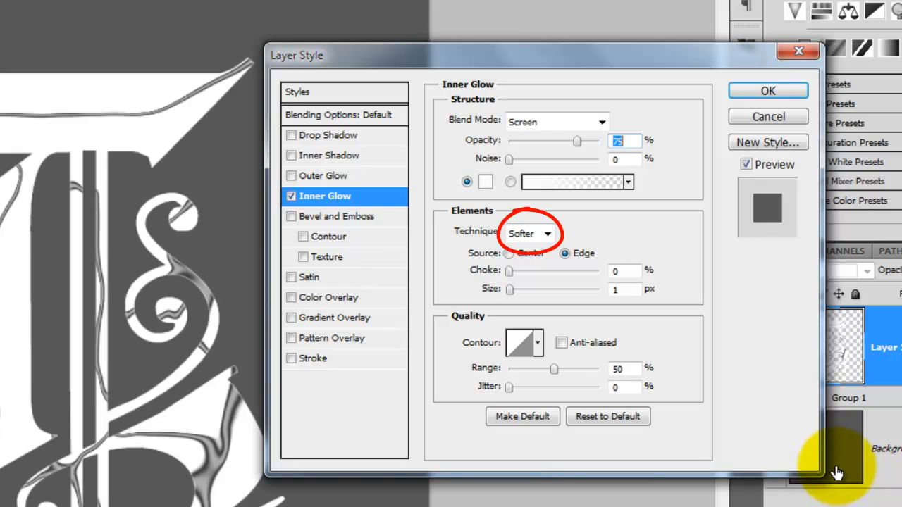
{"action": "mouse_move", "coordinate": [627, 271]}
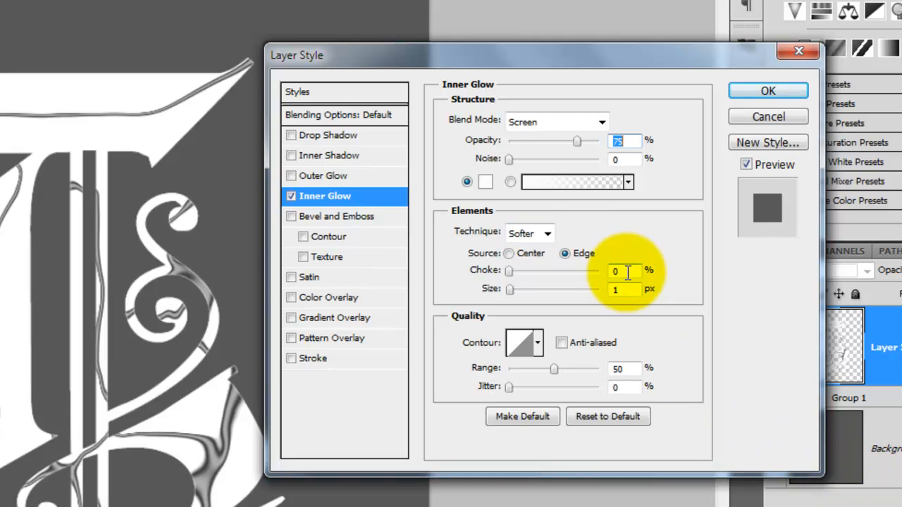
{"action": "type", "text": "10"}
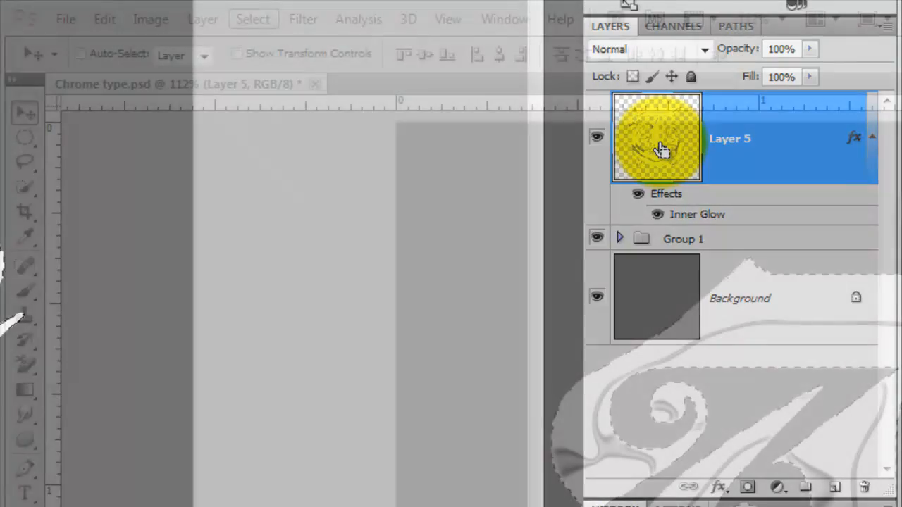
Load Layer 5's letter as a selection, contract it and feather it by 2 px
{"action": "left_click", "coordinate": [253, 20]}
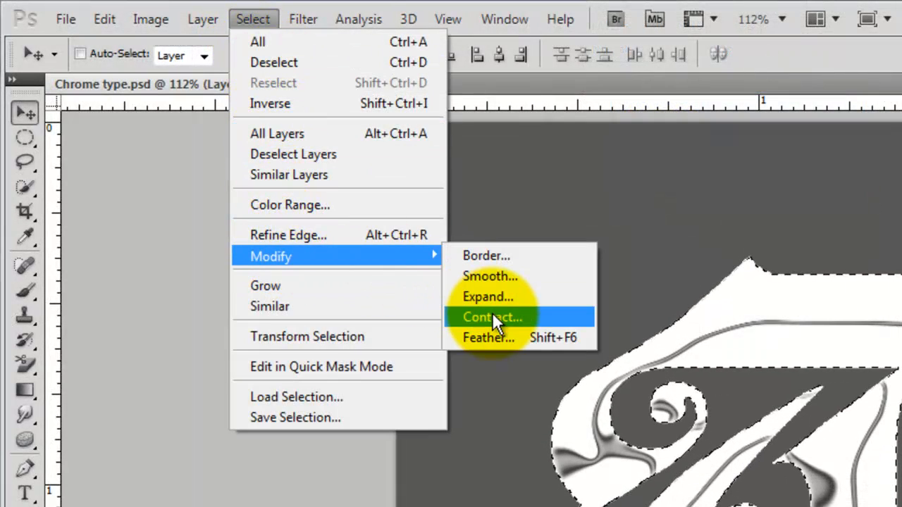
{"action": "left_click", "coordinate": [490, 317]}
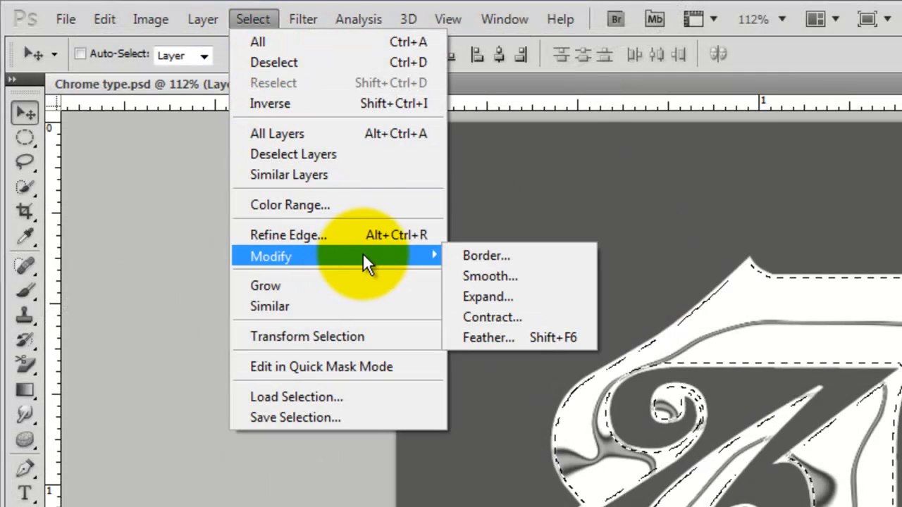
{"action": "mouse_move", "coordinate": [505, 338]}
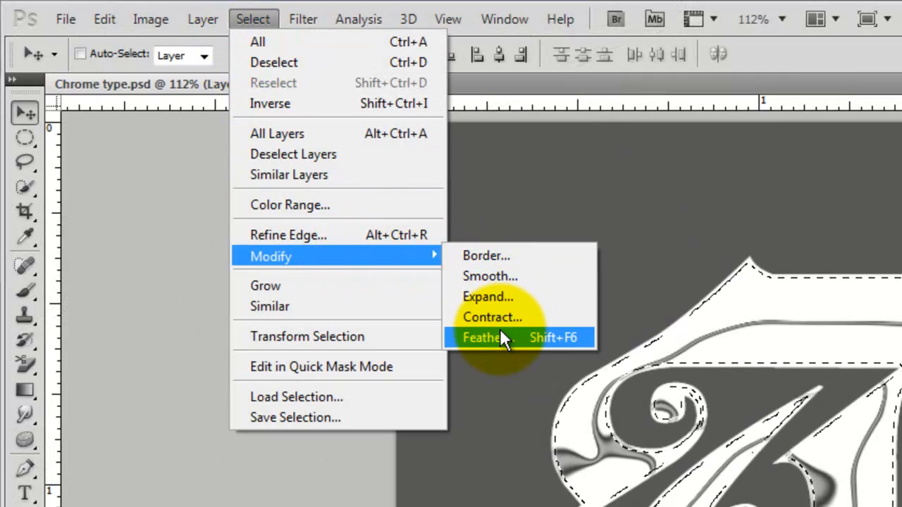
{"action": "left_click", "coordinate": [481, 337]}
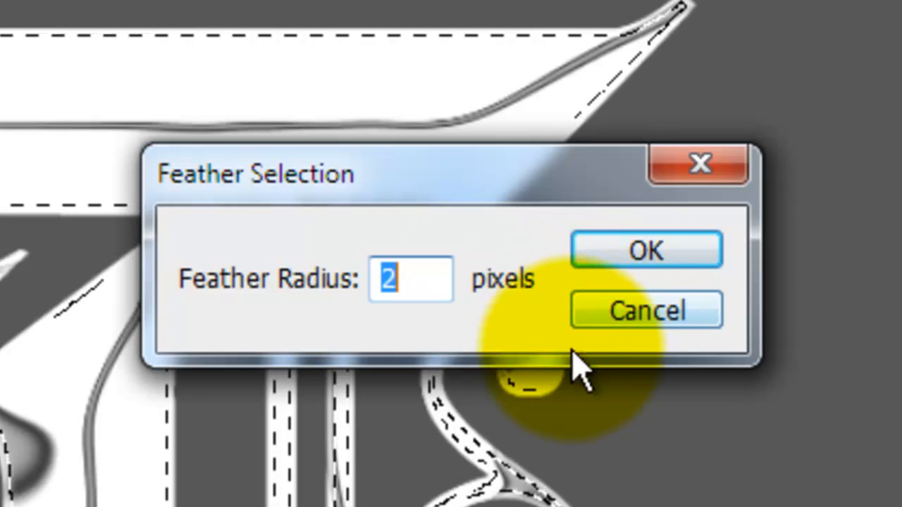
{"action": "left_click", "coordinate": [645, 250]}
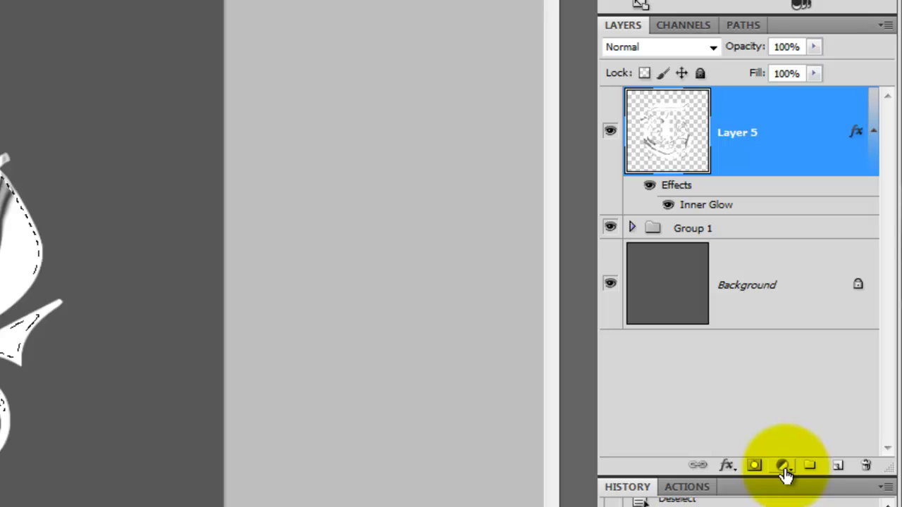
Add a Black, White Gradient Fill layer masked to the letter and set it to Multiply
{"action": "left_click", "coordinate": [782, 465]}
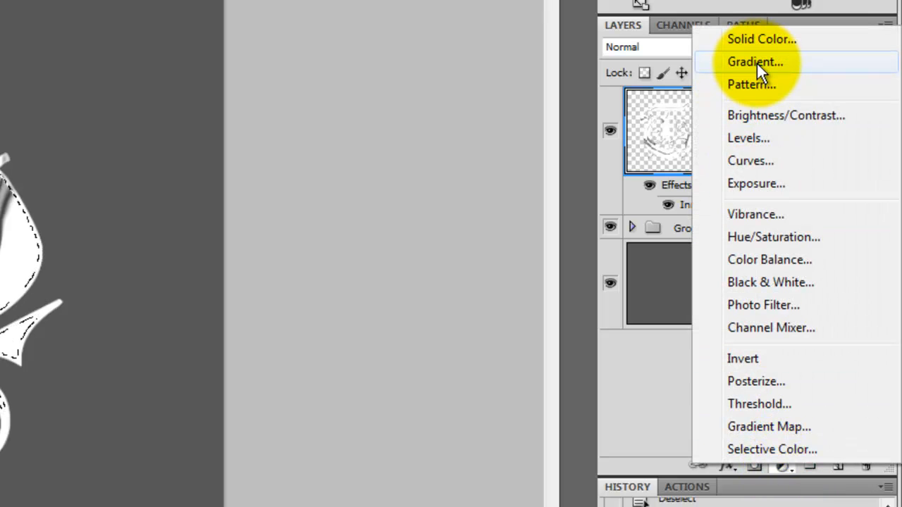
{"action": "left_click", "coordinate": [755, 62]}
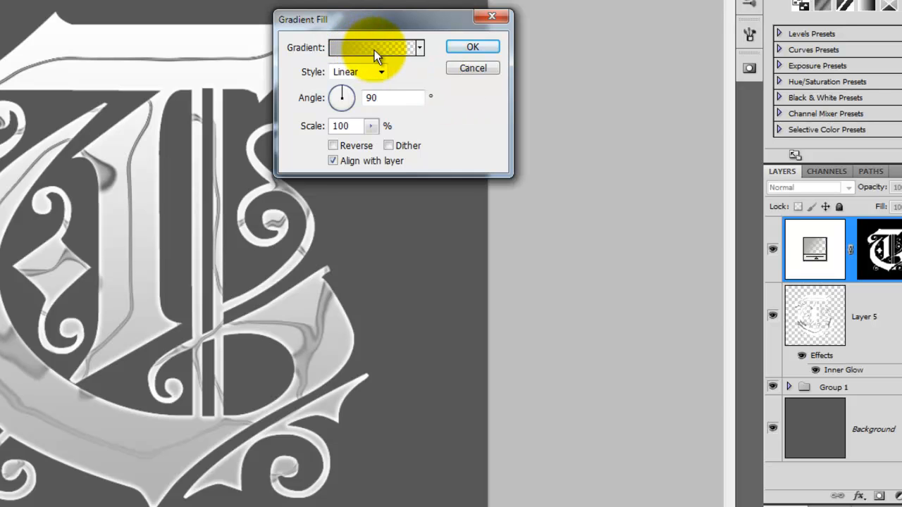
{"action": "left_click", "coordinate": [372, 48]}
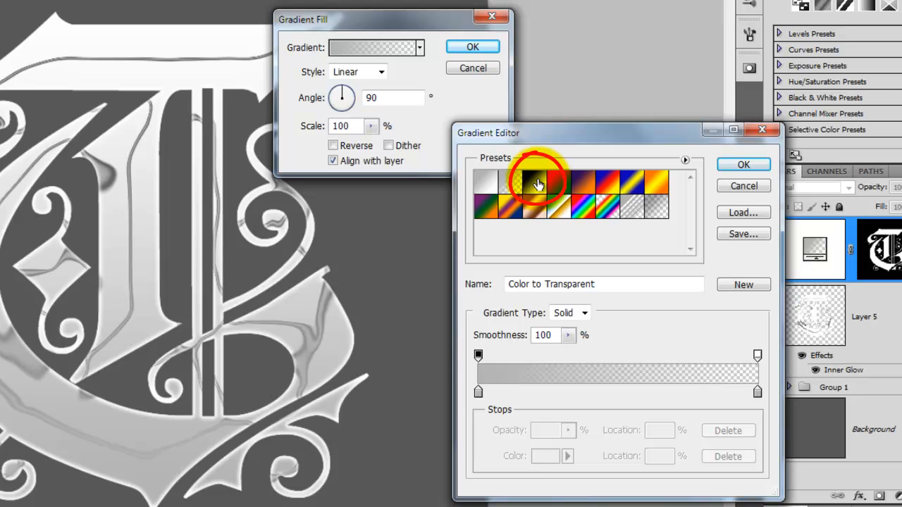
{"action": "left_click", "coordinate": [536, 182]}
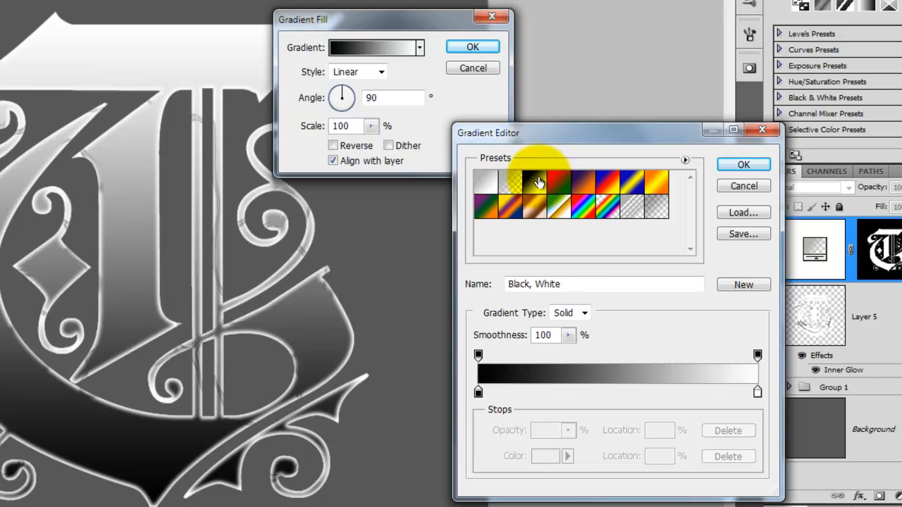
{"action": "left_click", "coordinate": [688, 392]}
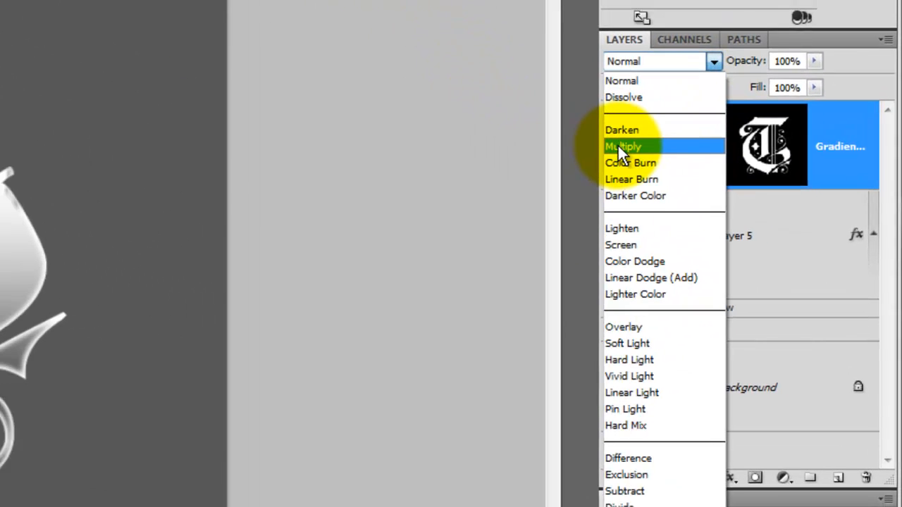
{"action": "left_click", "coordinate": [623, 145]}
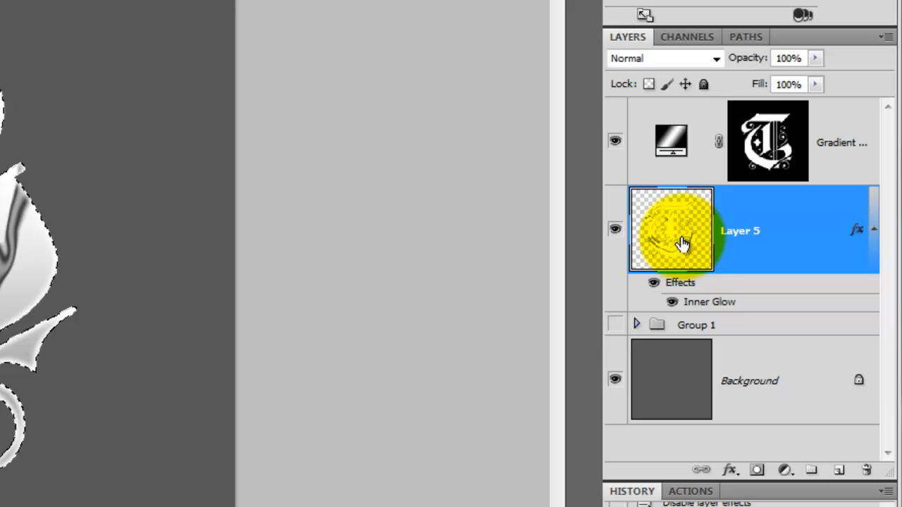
Duplicate Layer 5 as Layer 6 and clear the copied Inner Glow from it
{"action": "left_click_drag", "start_coordinate": [679, 242], "coordinate": [472, 166]}
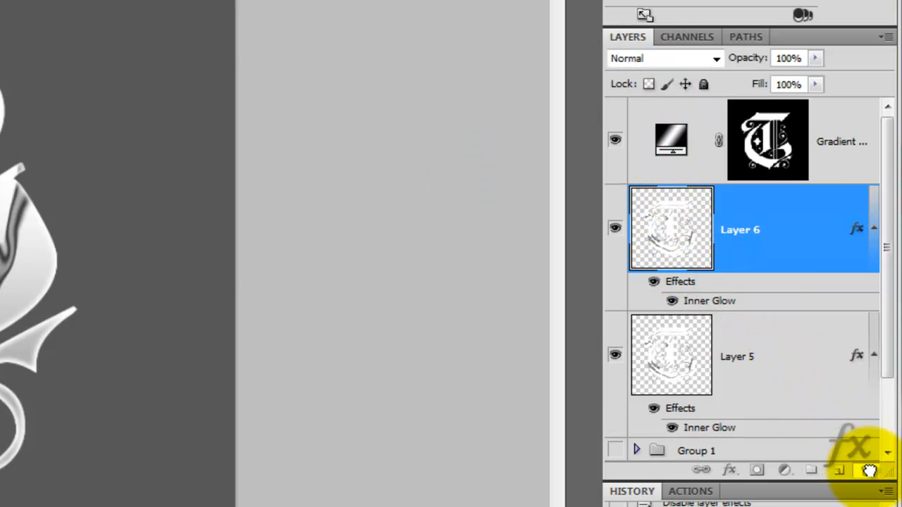
{"action": "left_click", "coordinate": [873, 228]}
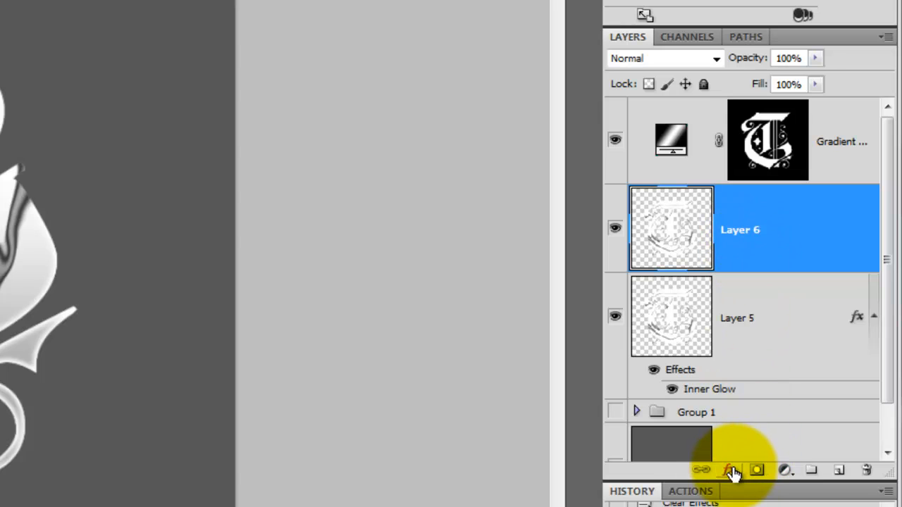
{"action": "left_click", "coordinate": [727, 471]}
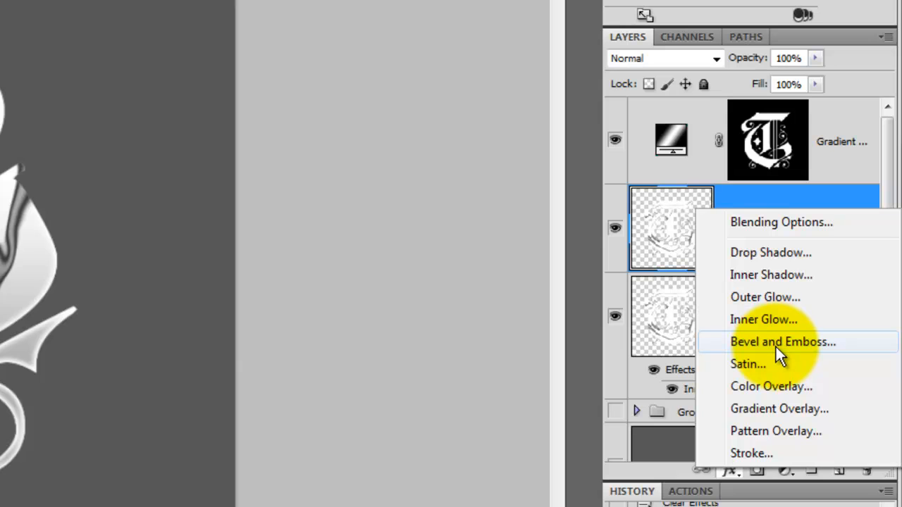
Add Bevel and Emboss to Layer 6: Outer Bevel, Smooth technique, ridged ring gloss contour
{"action": "left_click", "coordinate": [780, 341]}
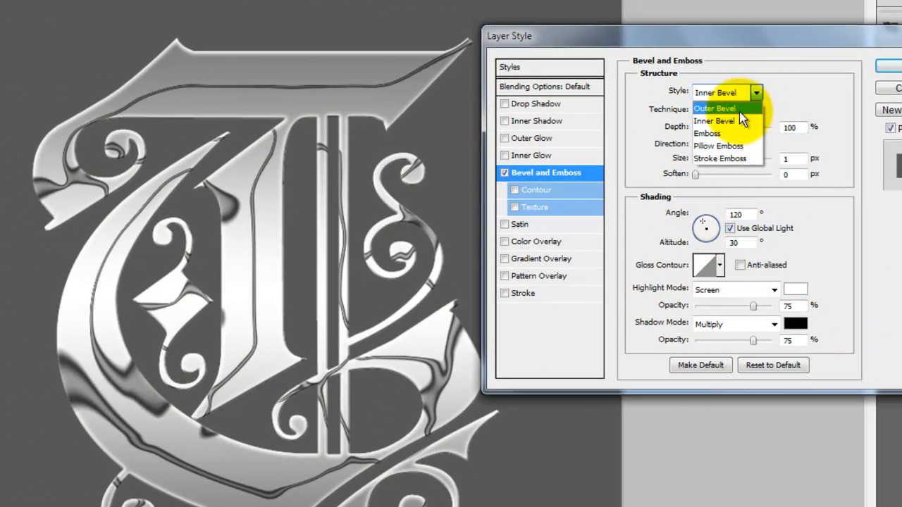
{"action": "left_click", "coordinate": [713, 107]}
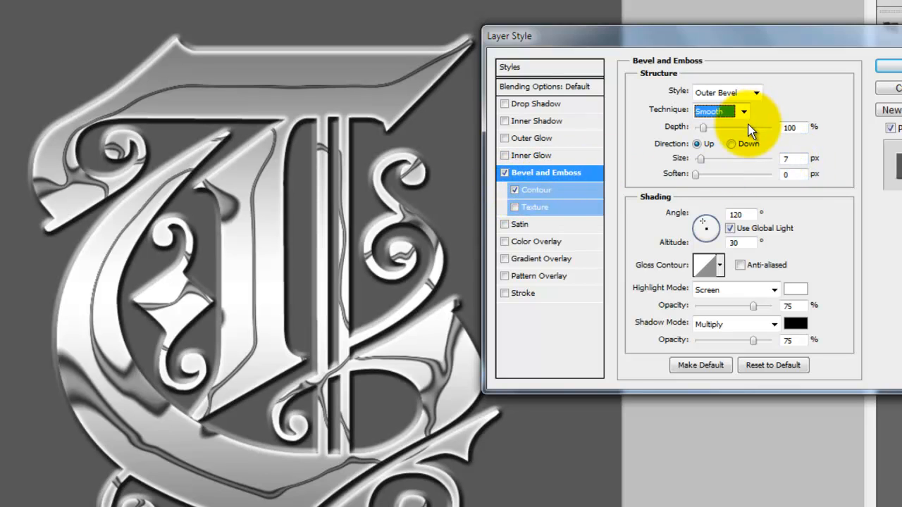
{"action": "left_click", "coordinate": [707, 265]}
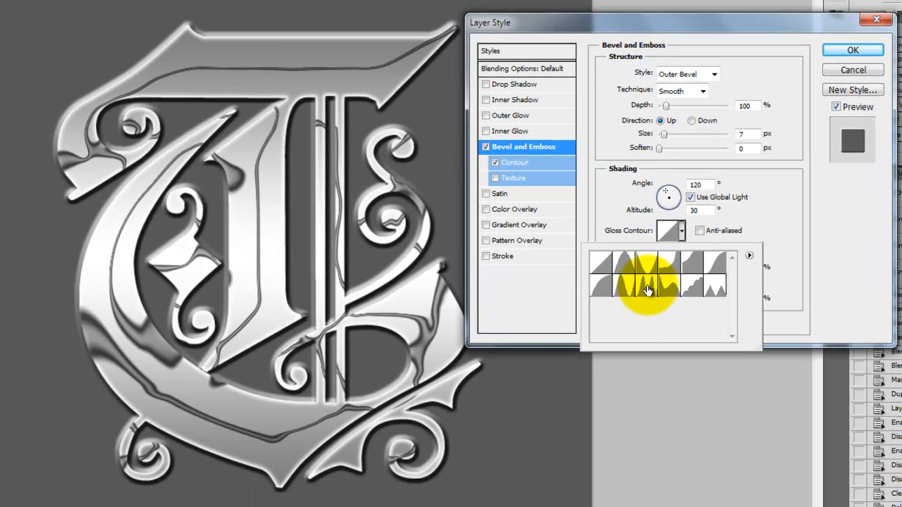
{"action": "left_click", "coordinate": [647, 271]}
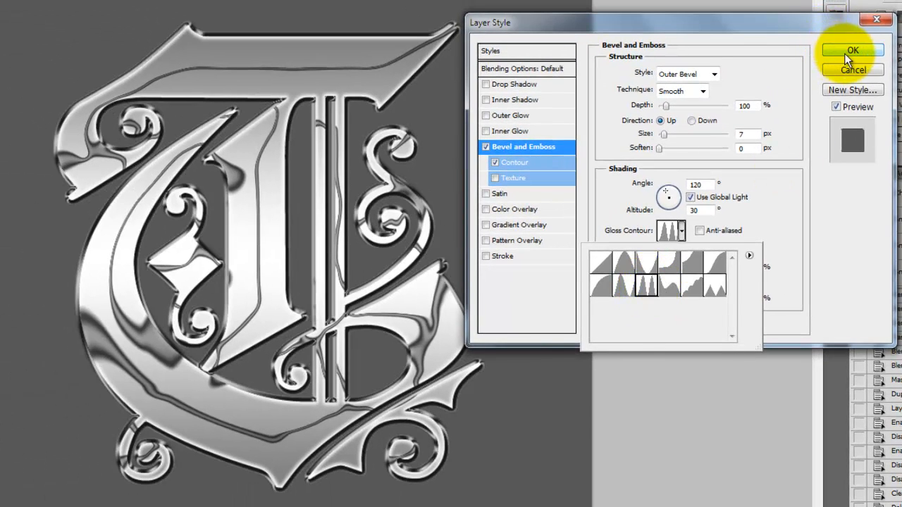
{"action": "left_click", "coordinate": [853, 51]}
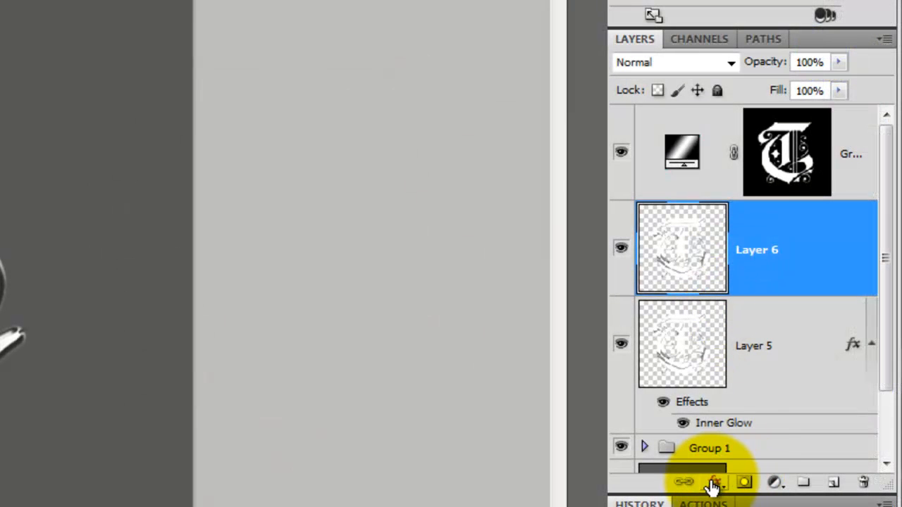
Add a Drop Shadow to Layer 6 with 50% opacity, 14 px distance and 13 px size
{"action": "left_click", "coordinate": [716, 481]}
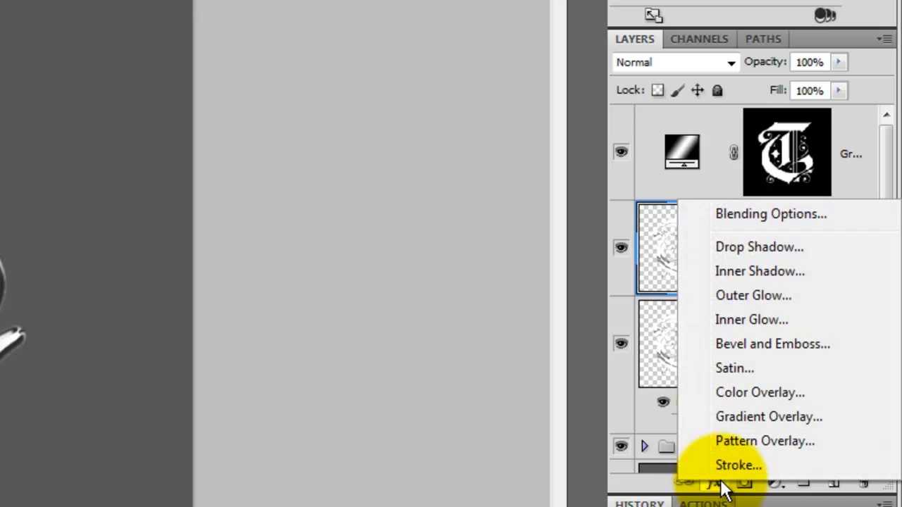
{"action": "mouse_move", "coordinate": [760, 247]}
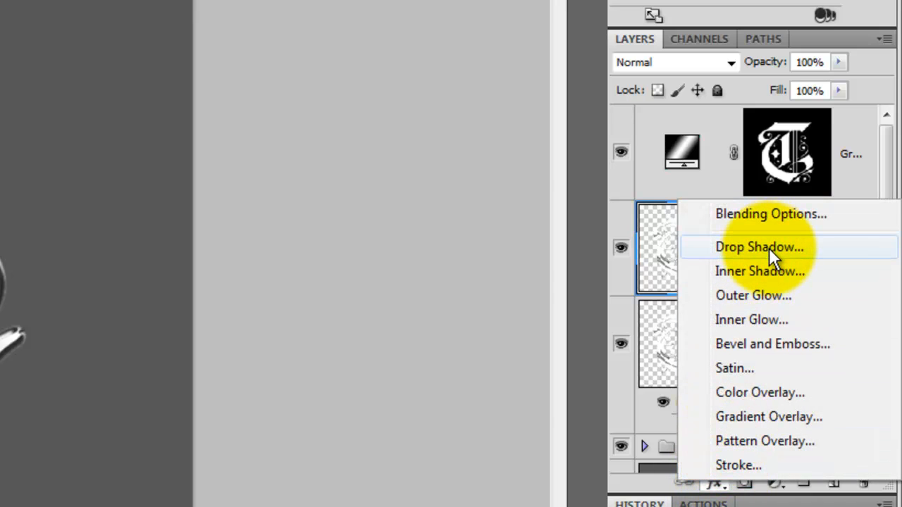
{"action": "left_click", "coordinate": [759, 247]}
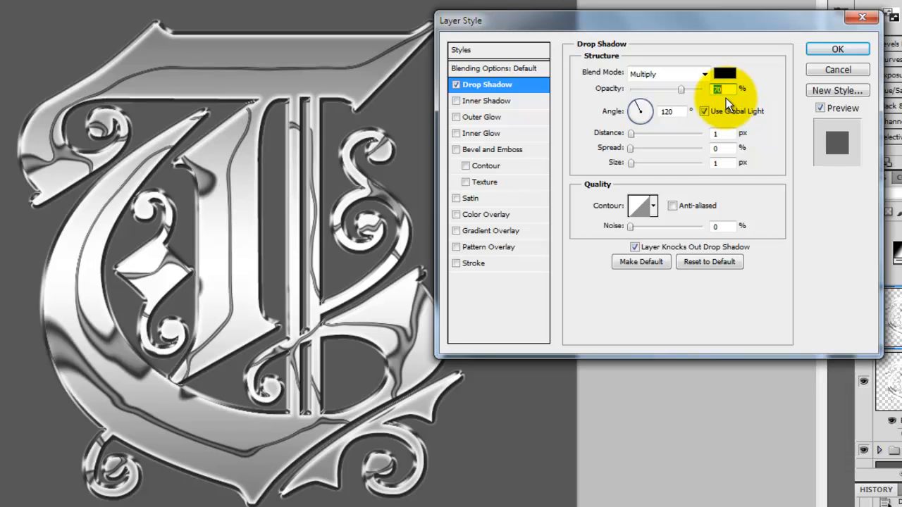
{"action": "left_click_drag", "start_coordinate": [631, 132], "coordinate": [646, 133]}
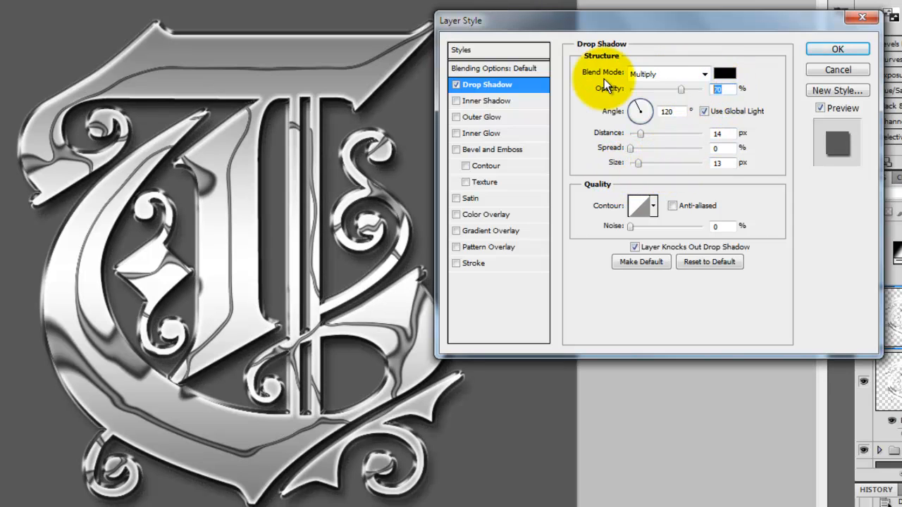
{"action": "type", "text": "50"}
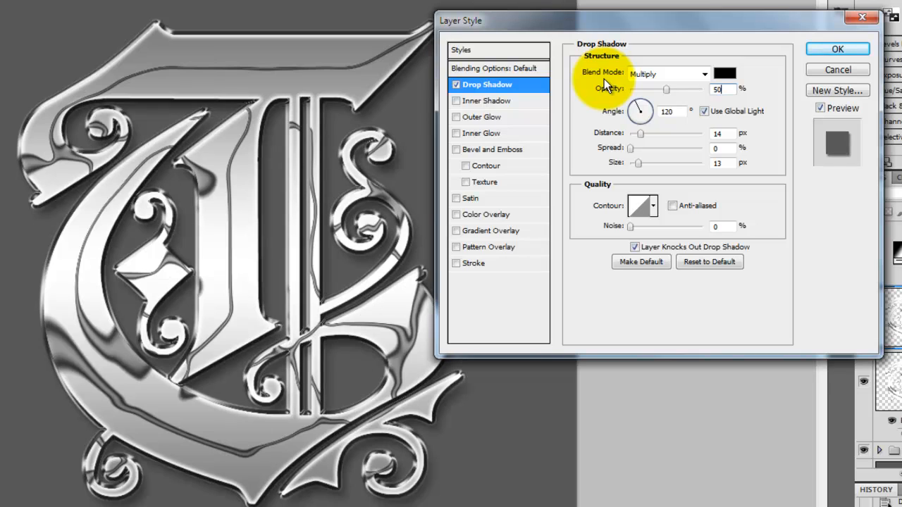
{"action": "left_click", "coordinate": [837, 48]}
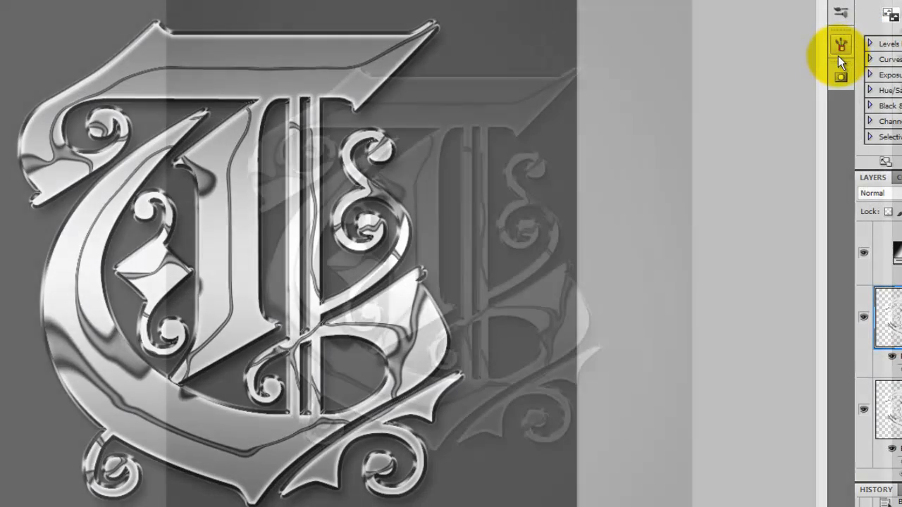